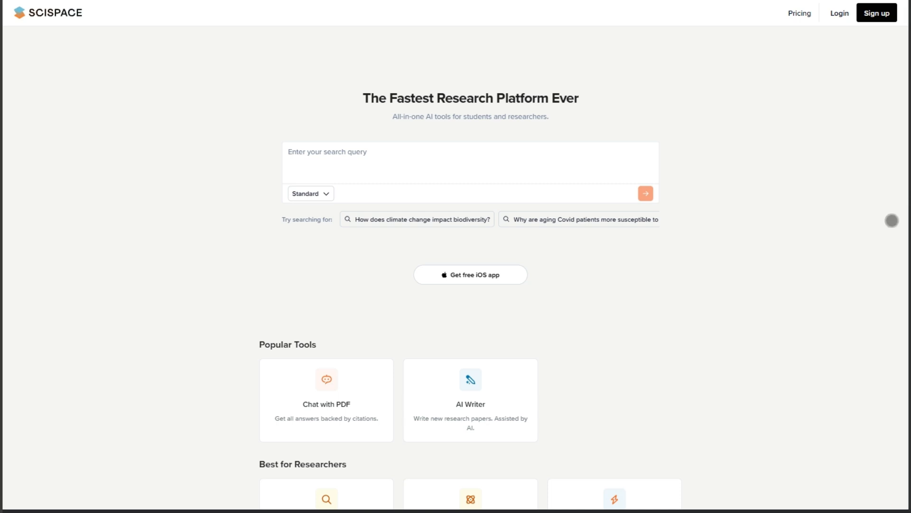
pyautogui.moveTo(858, 269)
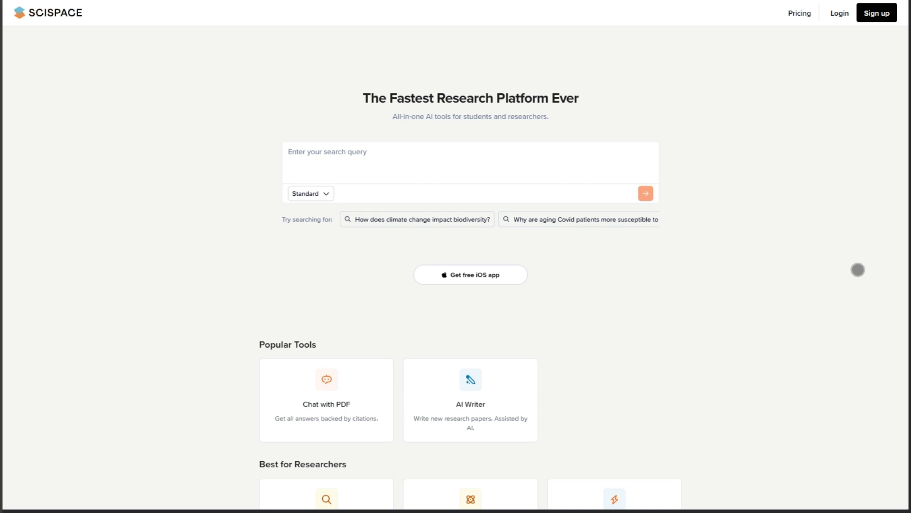
# - Scroll the SciSpace homepage through the Popular Tools, Researcher, Student and Author cards, then move to Consensus
pyautogui.scroll(-3)
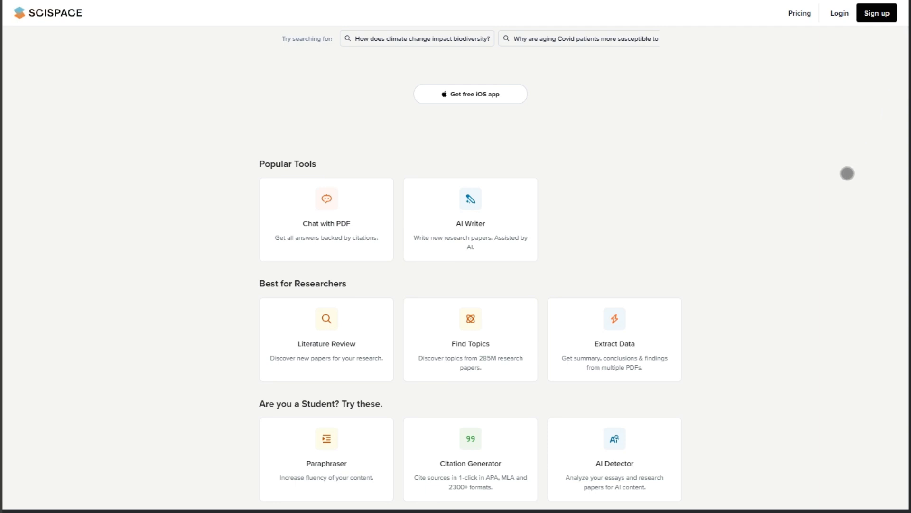
pyautogui.scroll(3)
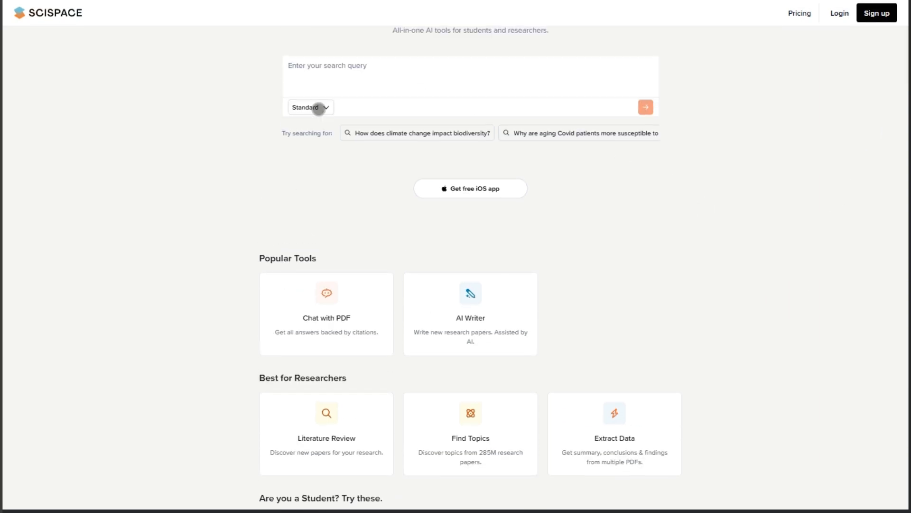
pyautogui.click(309, 107)
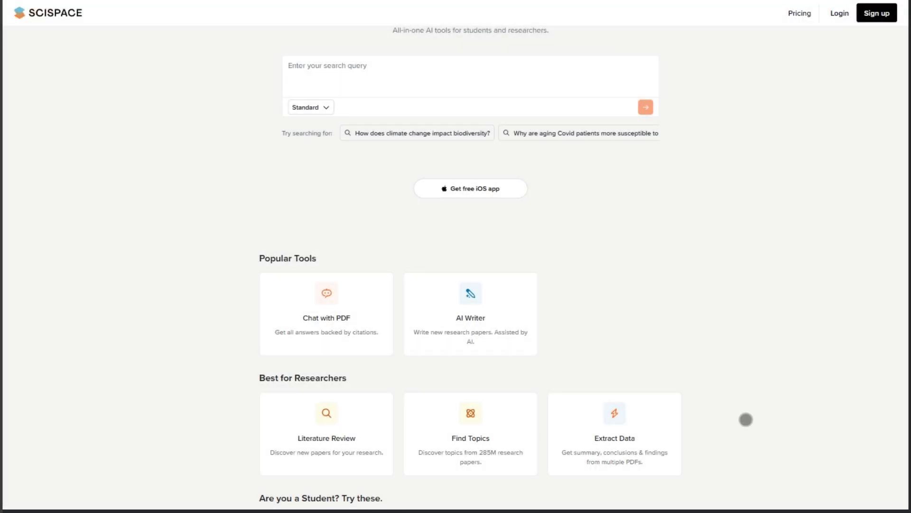
pyautogui.scroll(-3)
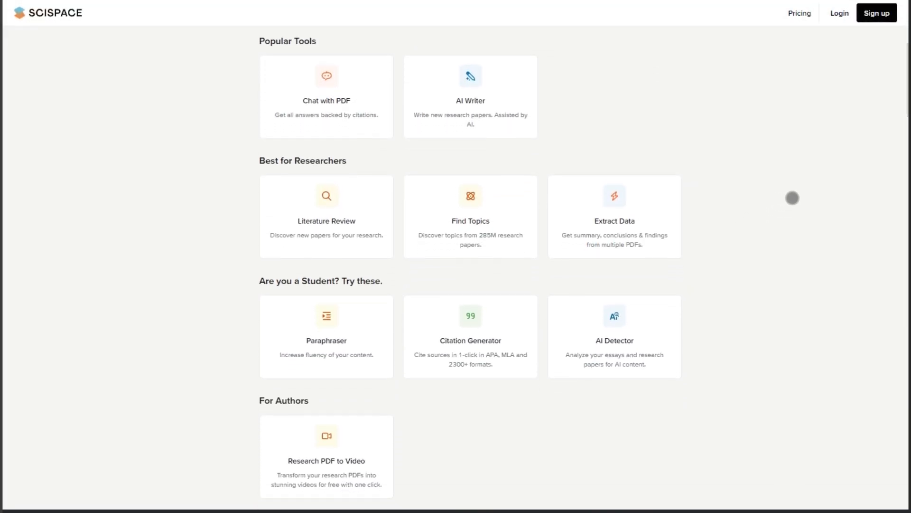
pyautogui.moveTo(649, 240)
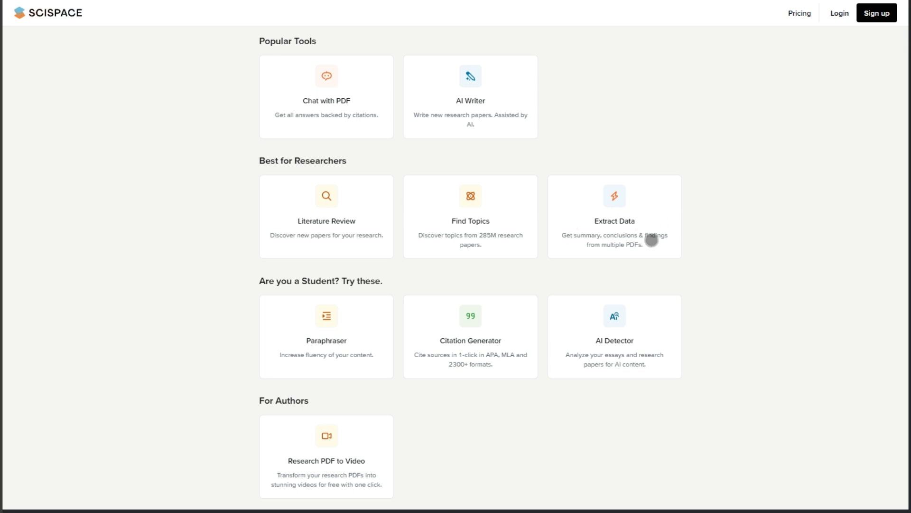
pyautogui.moveTo(718, 368)
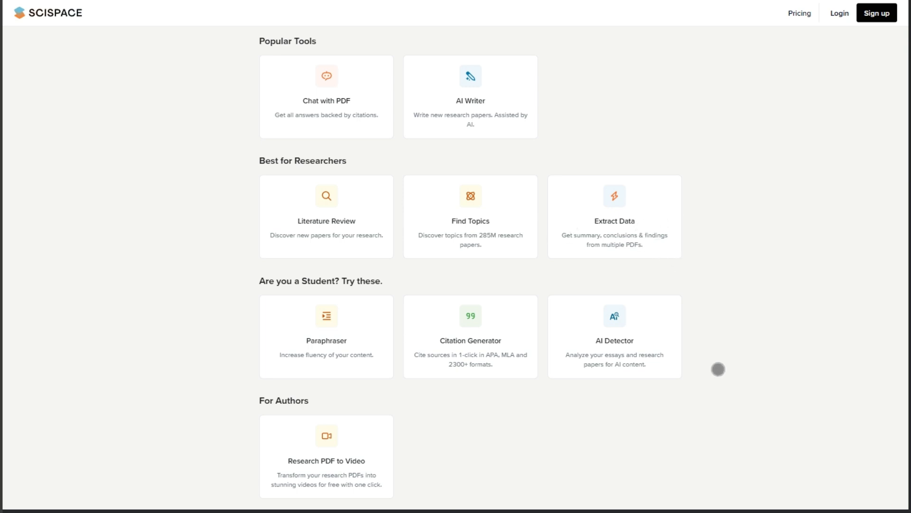
pyautogui.scroll(-3)
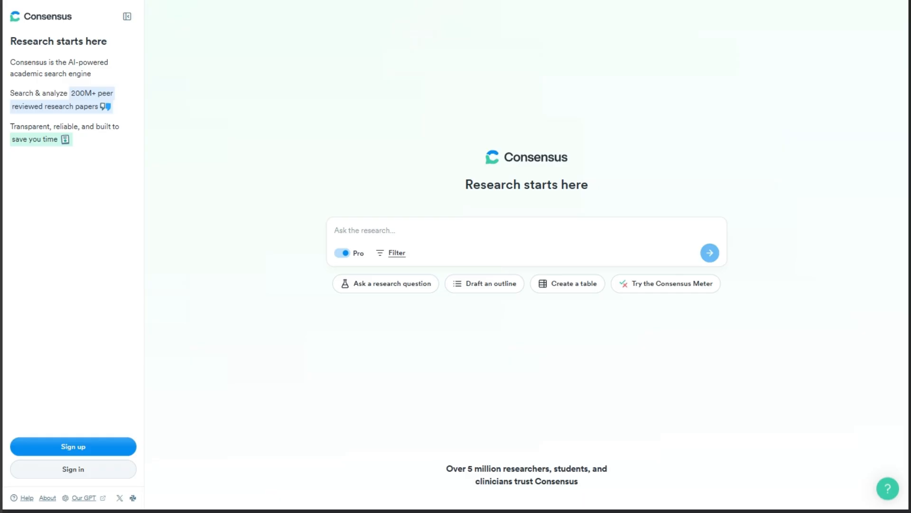
pyautogui.moveTo(792, 369)
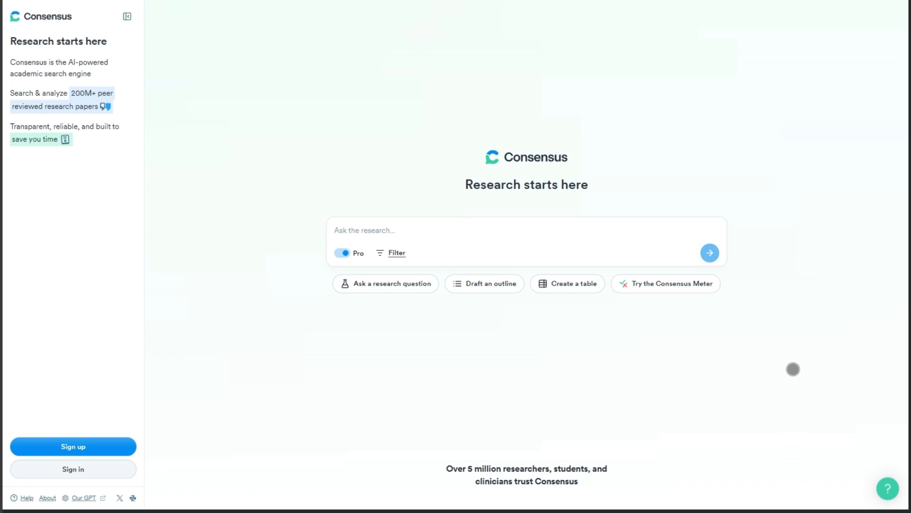
# - Scroll past Consensus testimonials and company links to the 'Try asking about…' example questions by topic
pyautogui.scroll(-3)
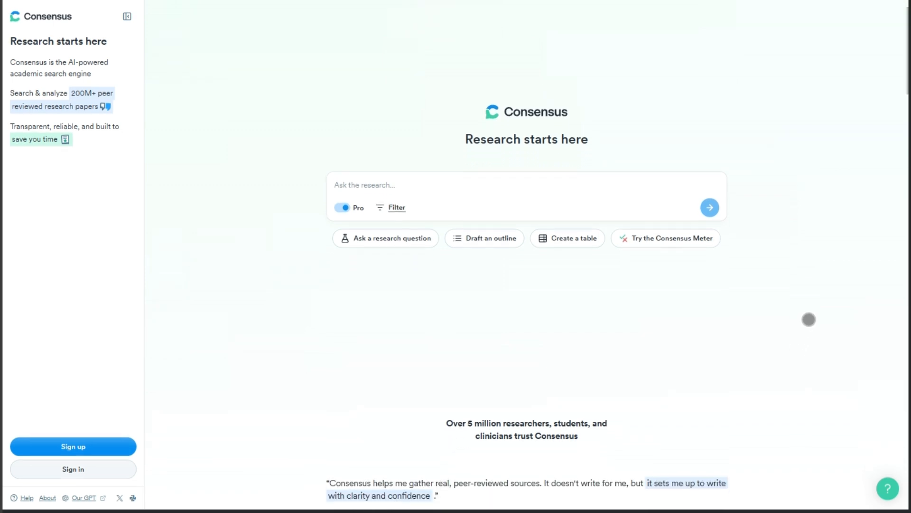
pyautogui.scroll(-3)
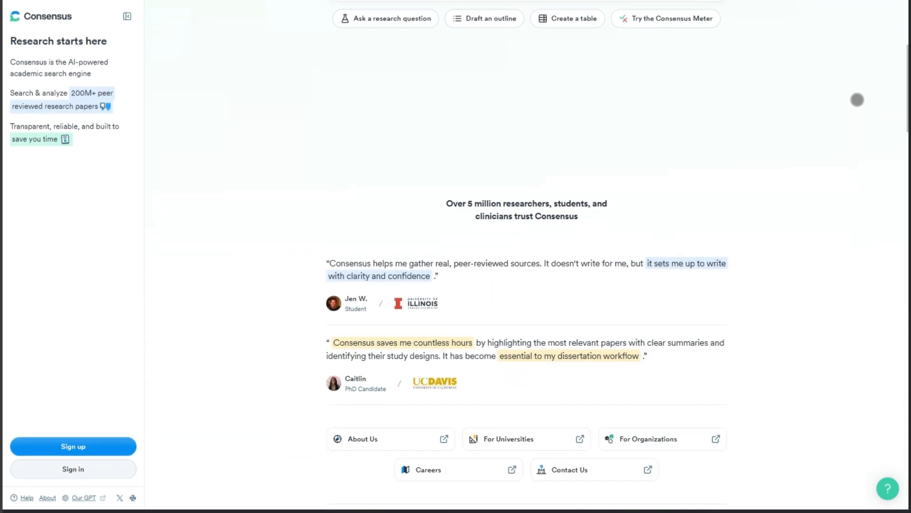
pyautogui.scroll(-3)
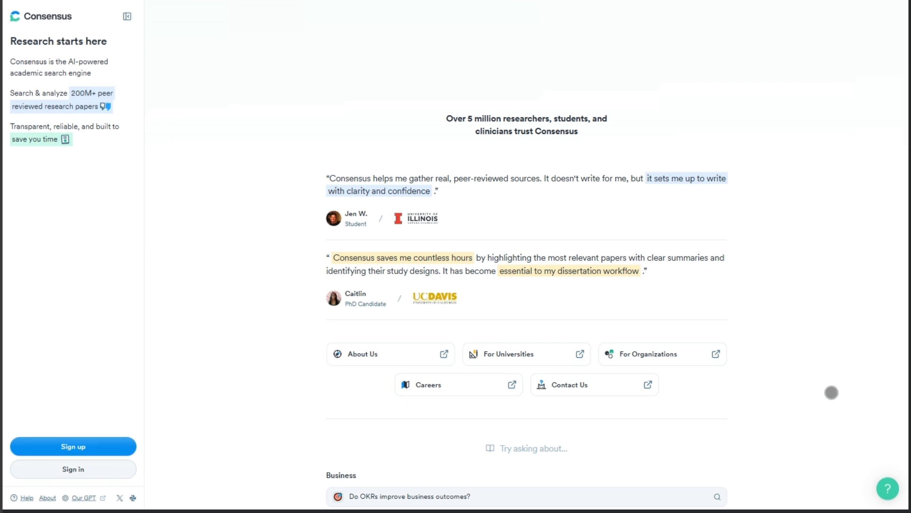
pyautogui.scroll(-3)
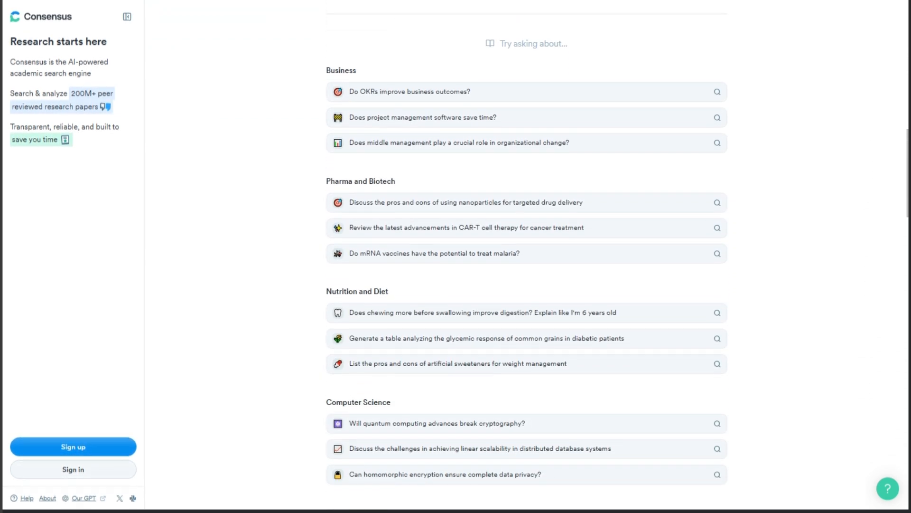